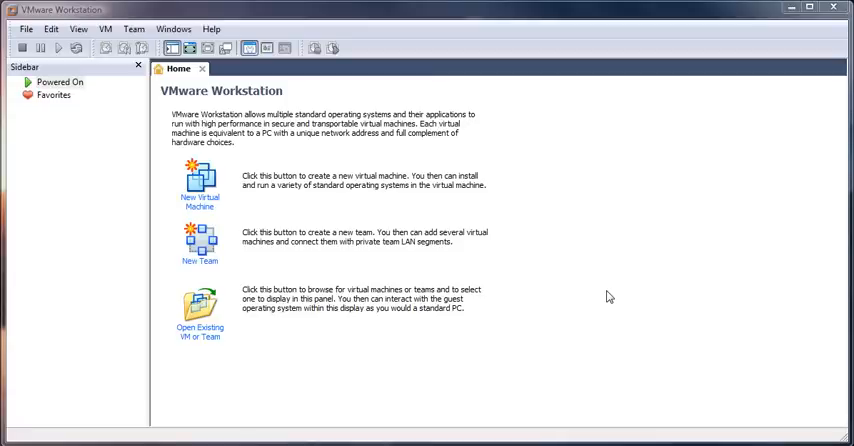
mouse_move(432, 40)
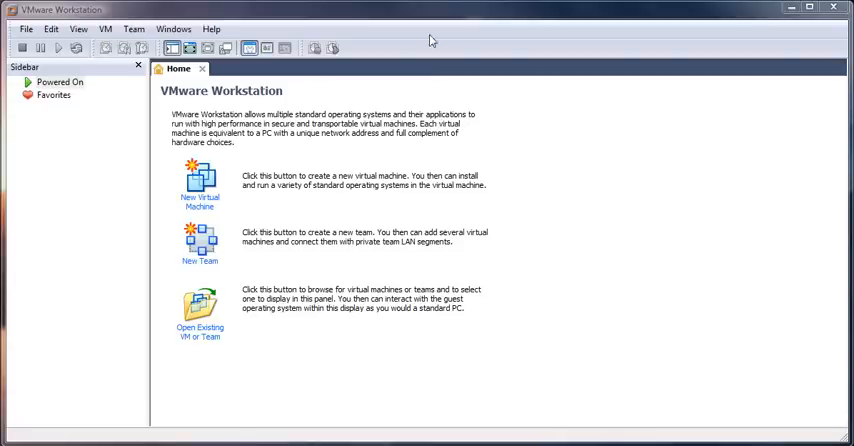
mouse_move(694, 164)
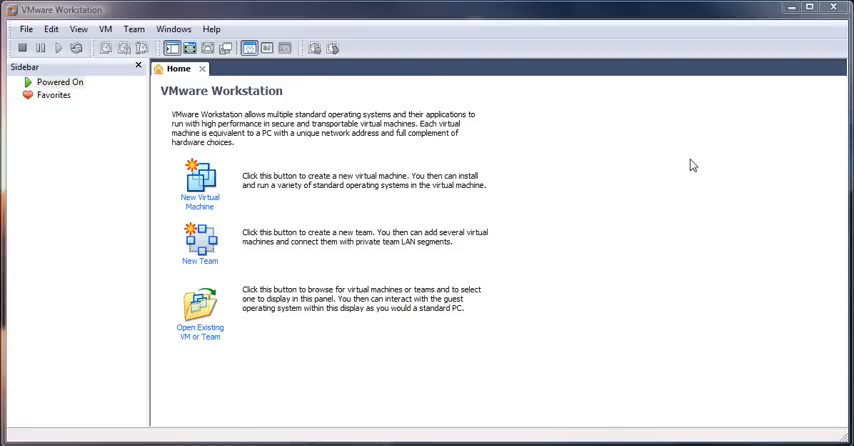
mouse_move(684, 164)
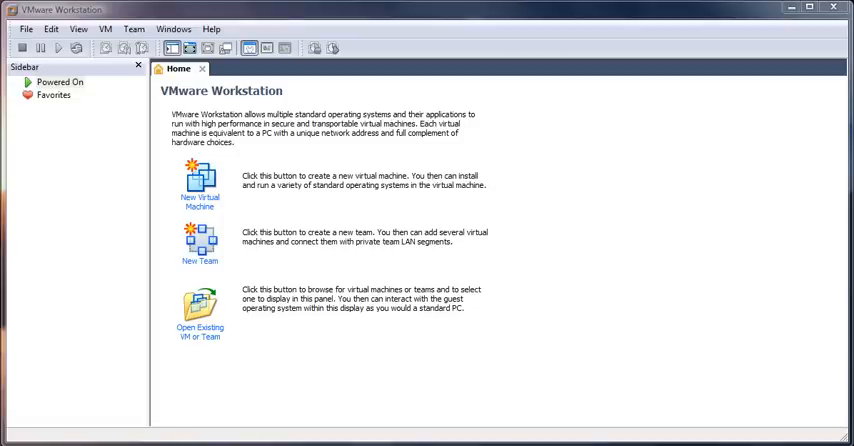
mouse_move(744, 268)
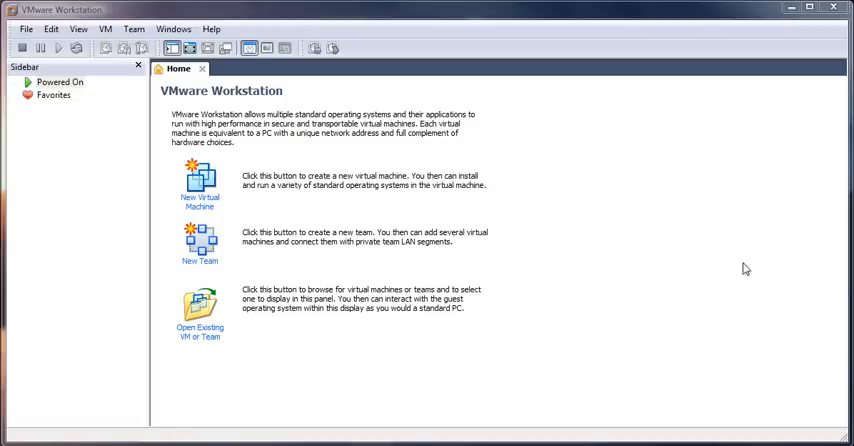
mouse_move(300, 148)
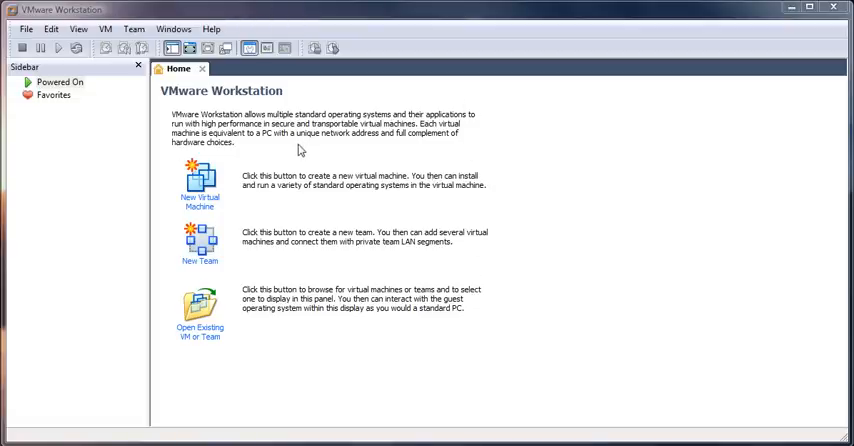
mouse_move(250, 122)
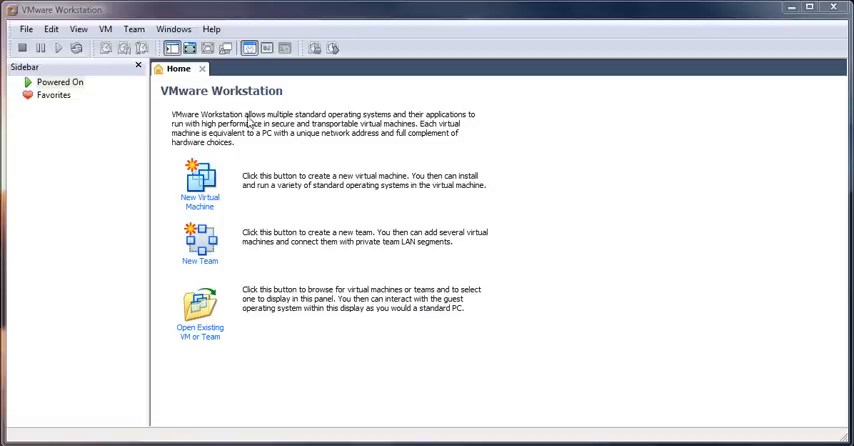
mouse_move(258, 172)
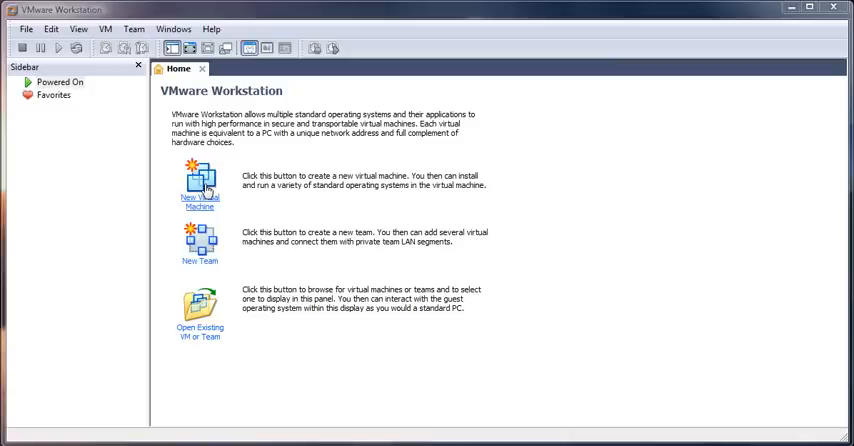
Start the New Virtual Machine Wizard with the Typical configuration
left_click(200, 184)
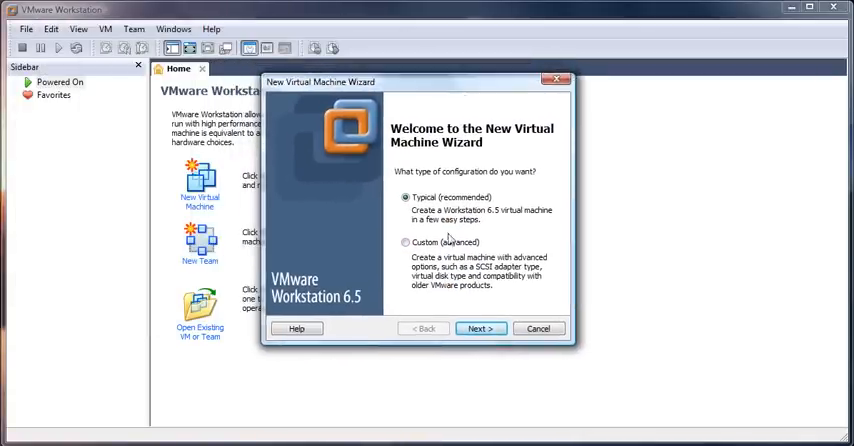
mouse_move(530, 270)
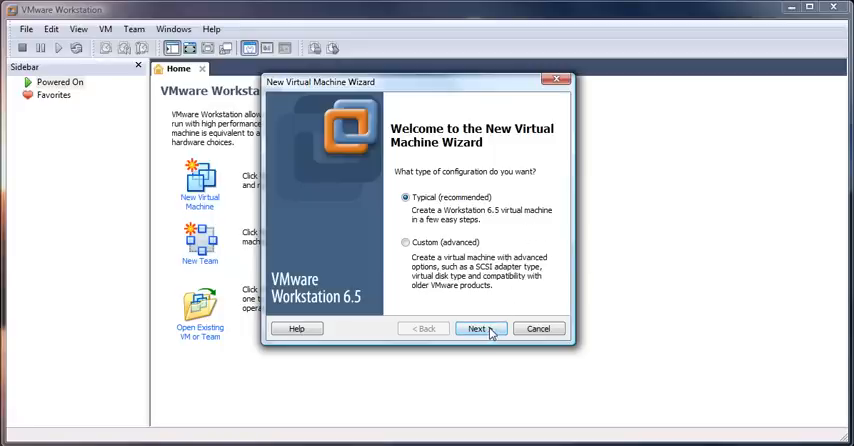
Choose the physical Installer disc in DVD RW Drive (D:) as the installation source
left_click(476, 328)
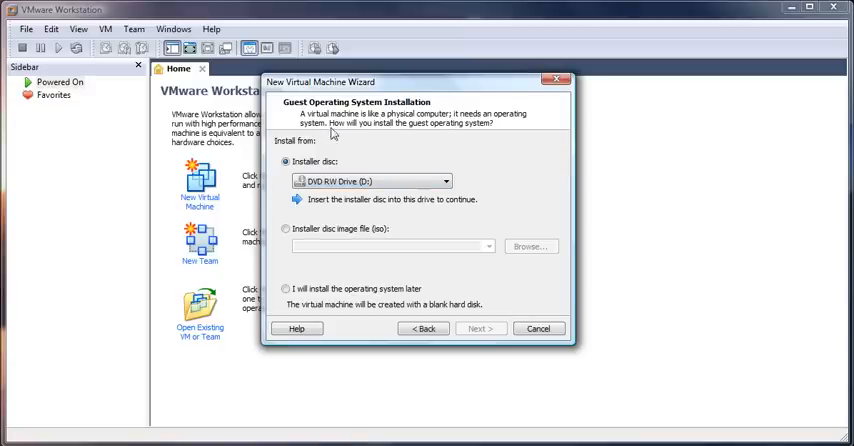
mouse_move(290, 188)
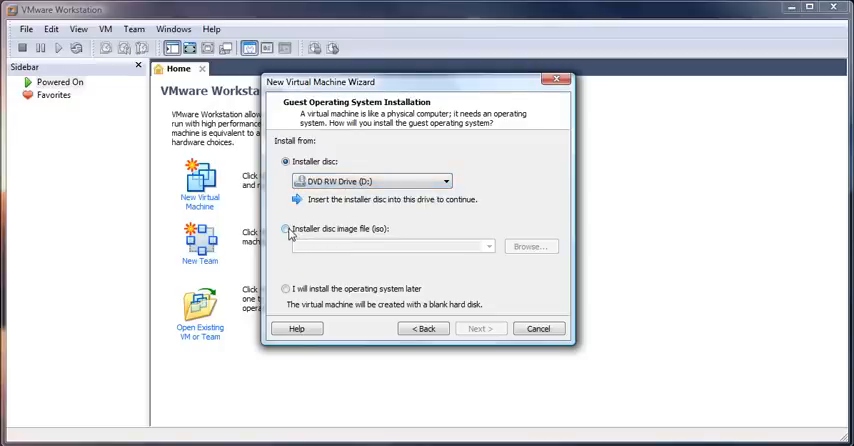
left_click(288, 230)
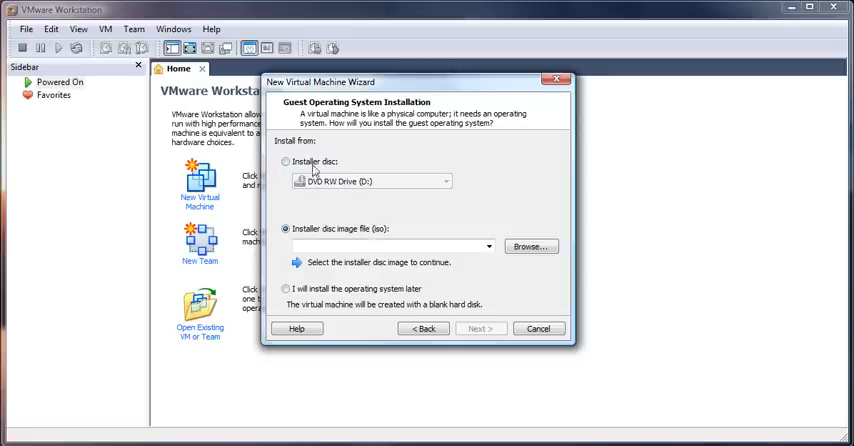
left_click(288, 160)
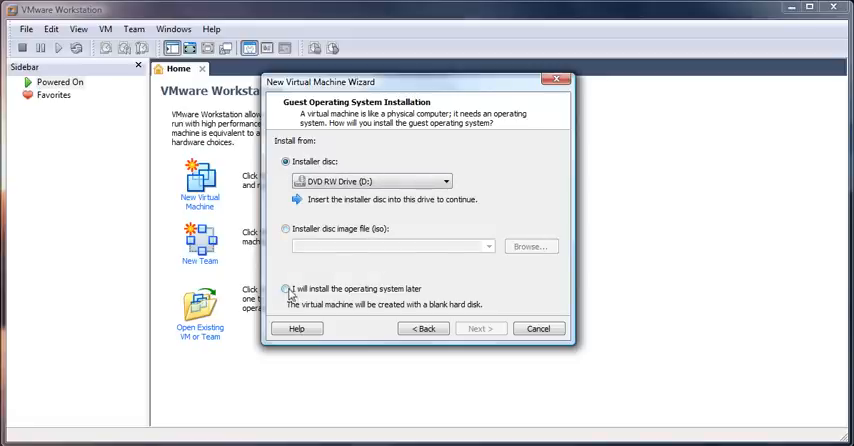
mouse_move(518, 296)
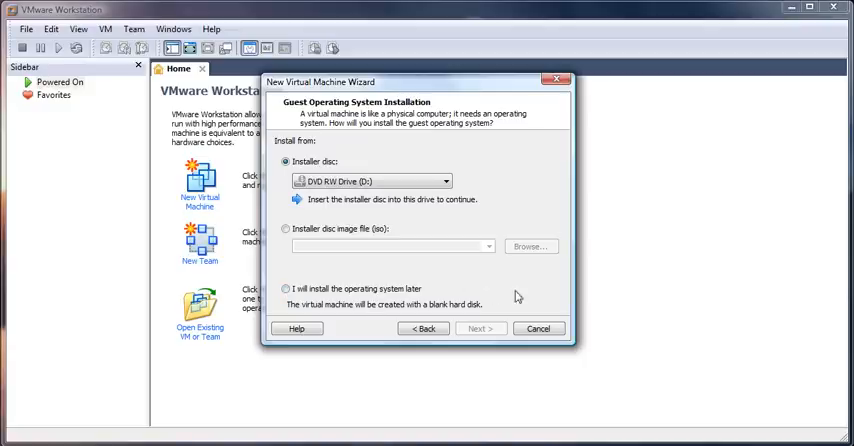
mouse_move(434, 280)
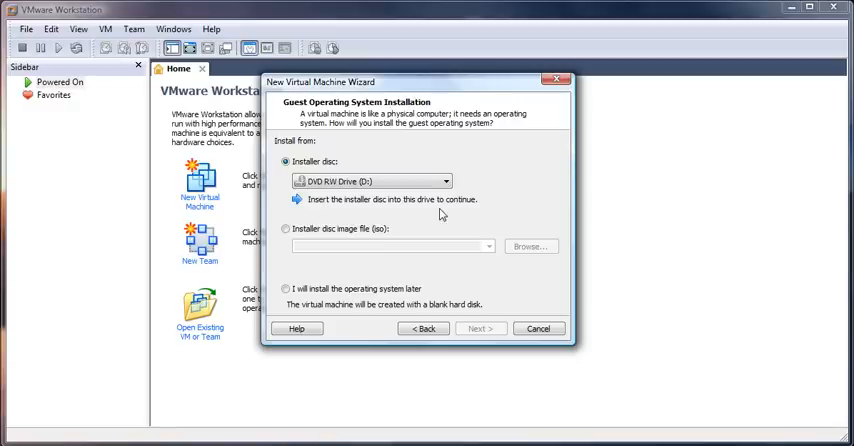
mouse_move(422, 212)
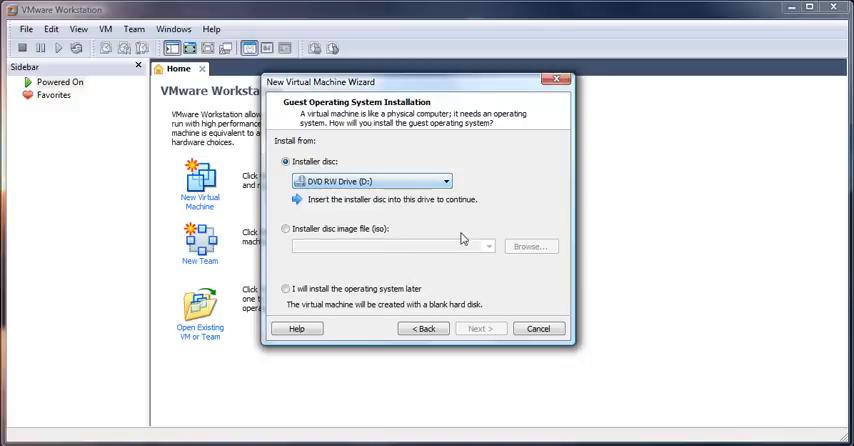
Let the wizard detect Windows XP Home Edition on the DVD drive for Easy Install
left_click(480, 328)
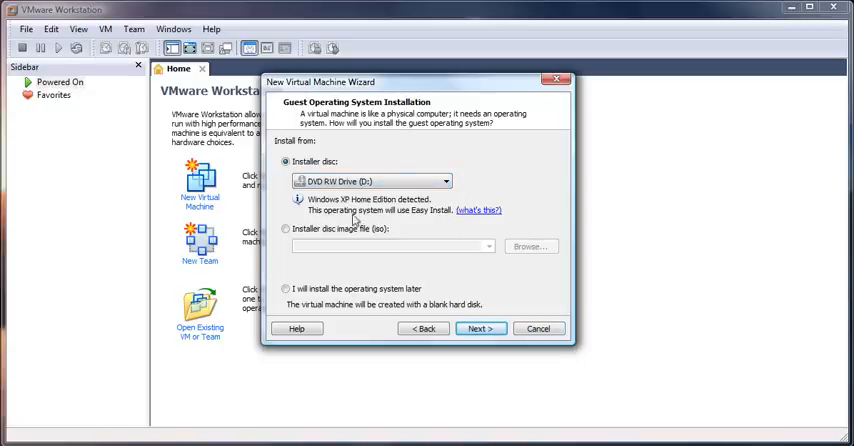
mouse_move(444, 224)
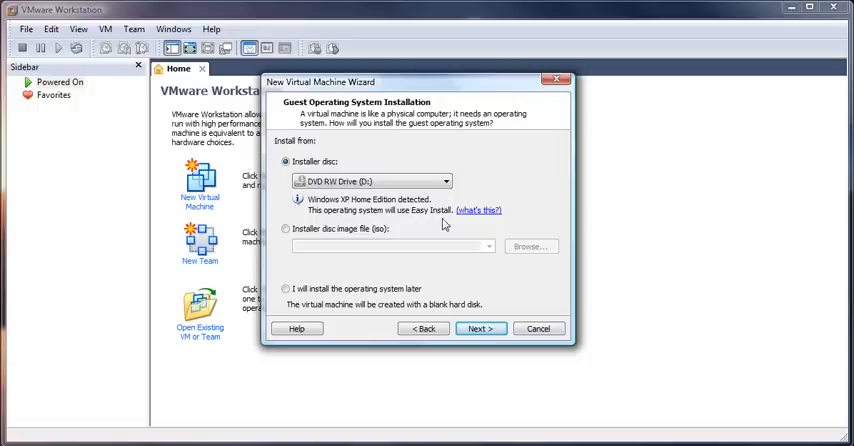
left_click(478, 210)
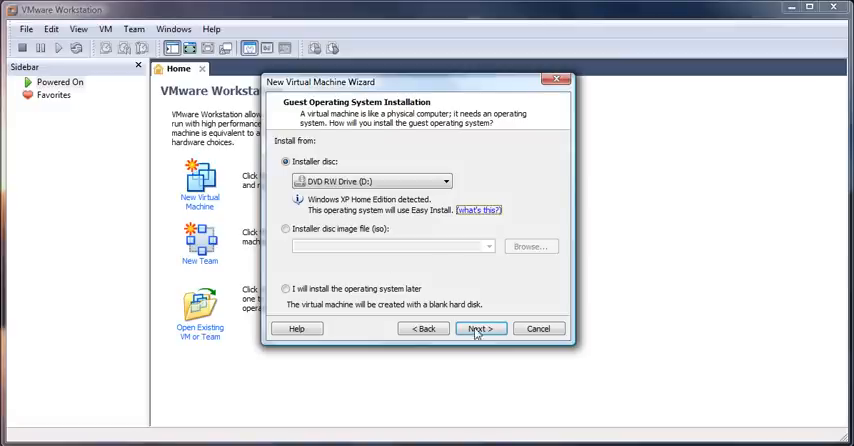
Proceed to the Easy Install Information page with product key and password empty
left_click(478, 328)
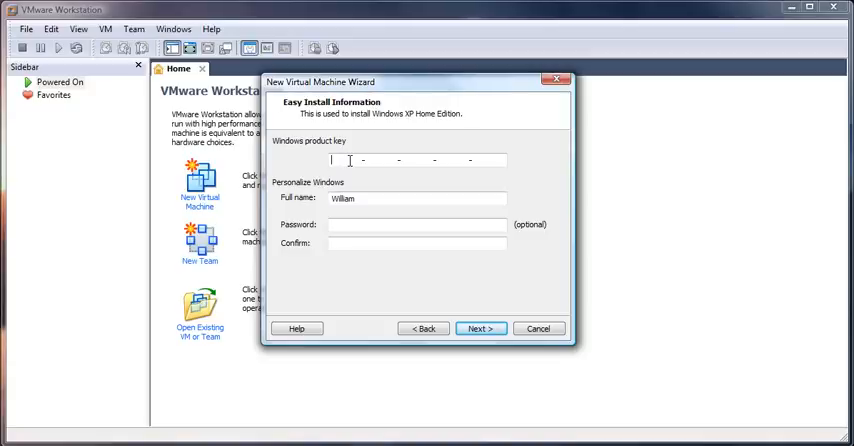
mouse_move(316, 240)
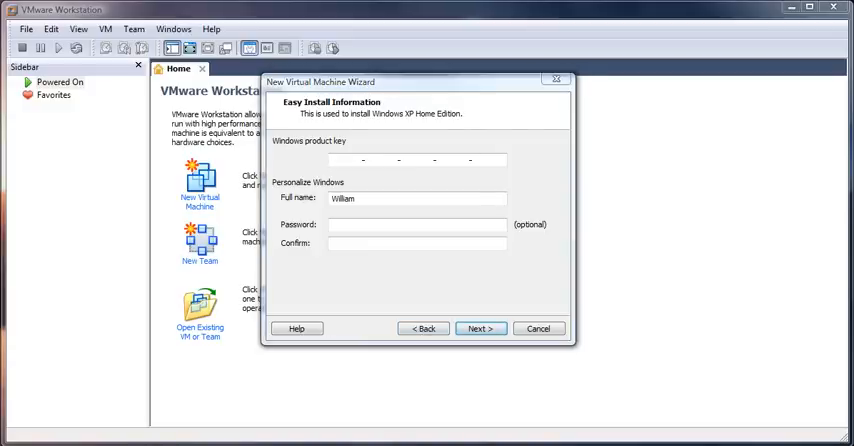
Name the machine Windows XP Home Edition and keep the default storage folder
left_click(480, 328)
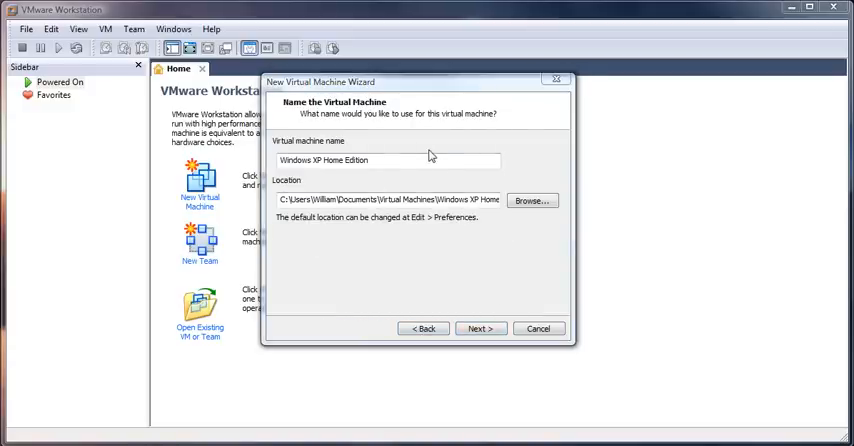
mouse_move(396, 176)
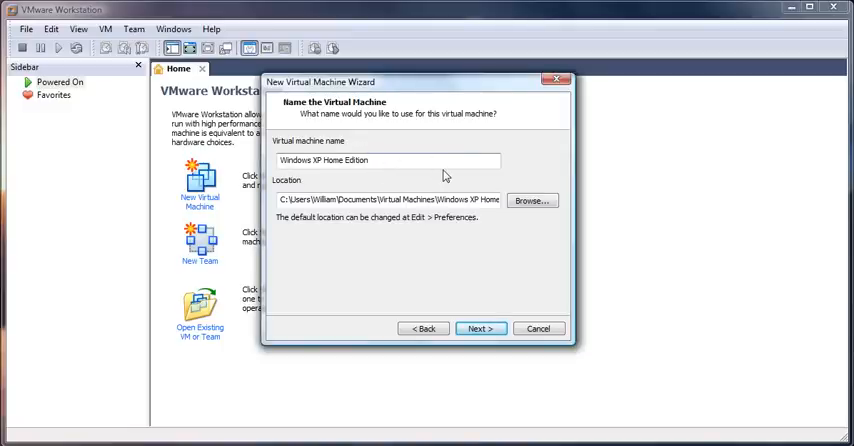
mouse_move(492, 252)
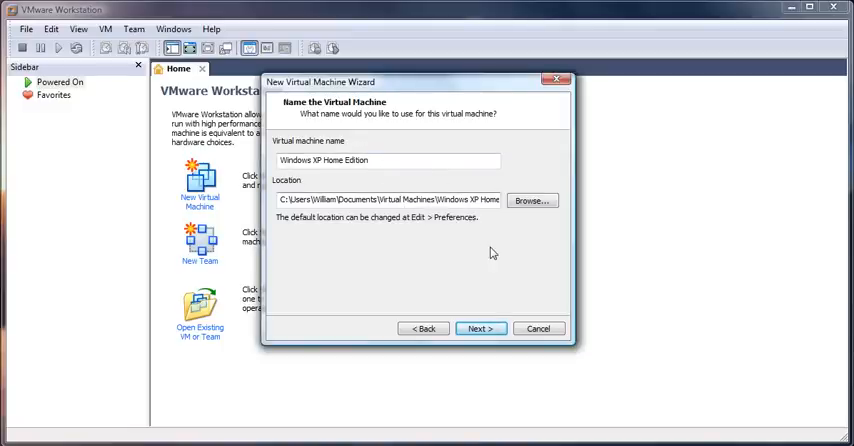
left_click(532, 200)
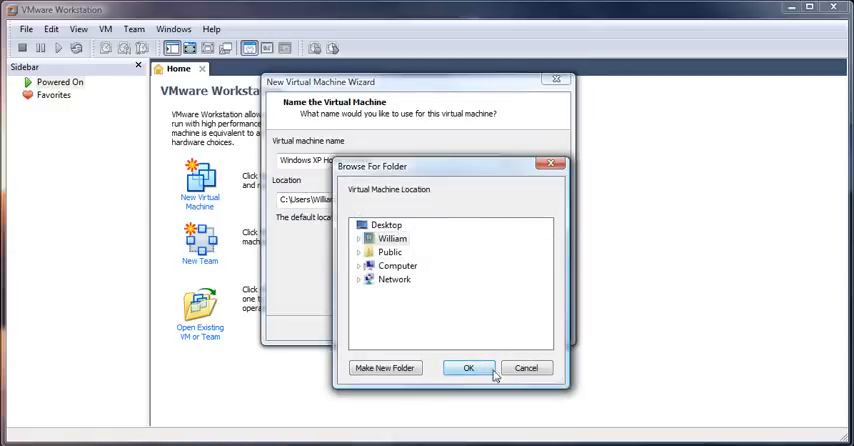
left_click(468, 368)
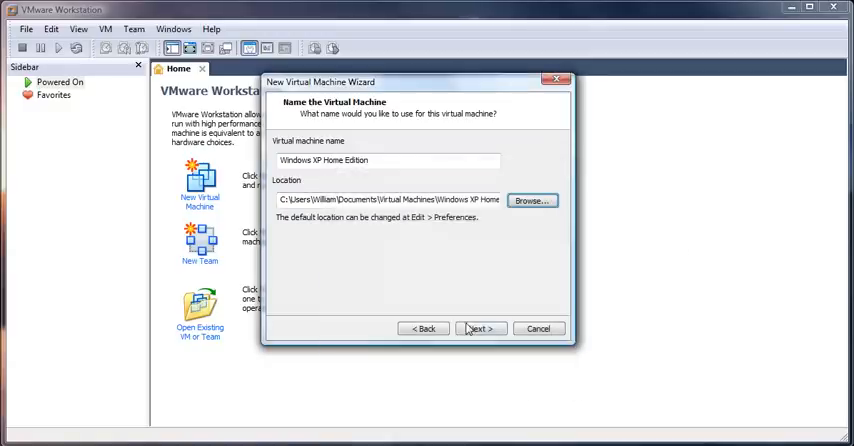
Set a 15 GB virtual disk stored as a single file and reach the Ready to Create summary
left_click(480, 328)
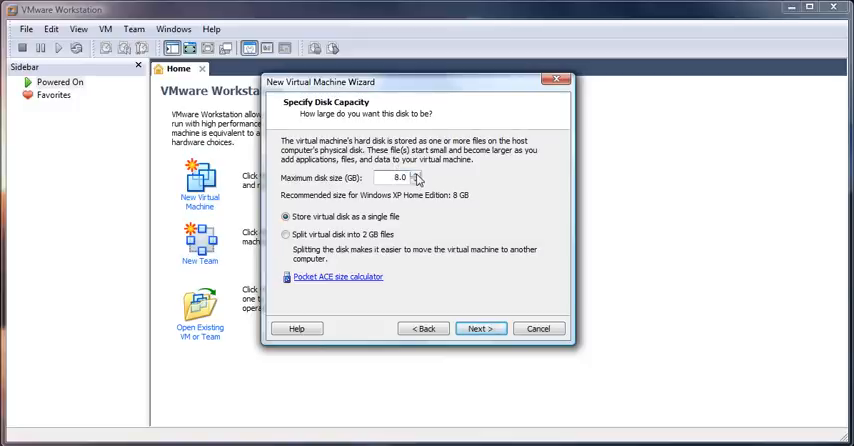
left_click(416, 174)
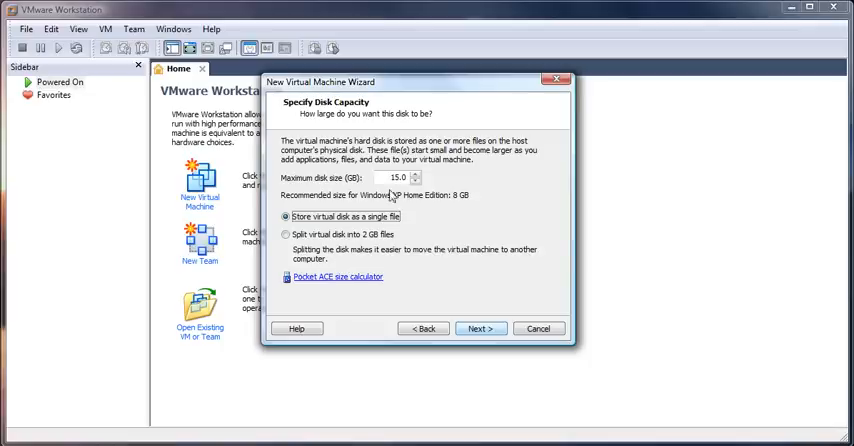
mouse_move(408, 256)
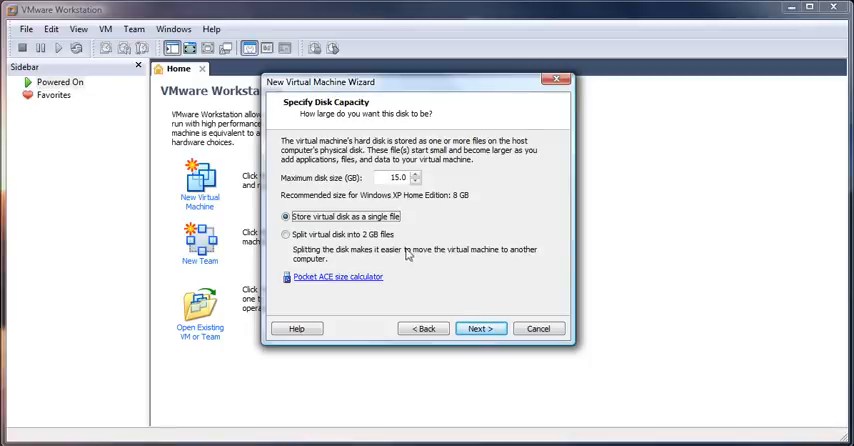
mouse_move(416, 172)
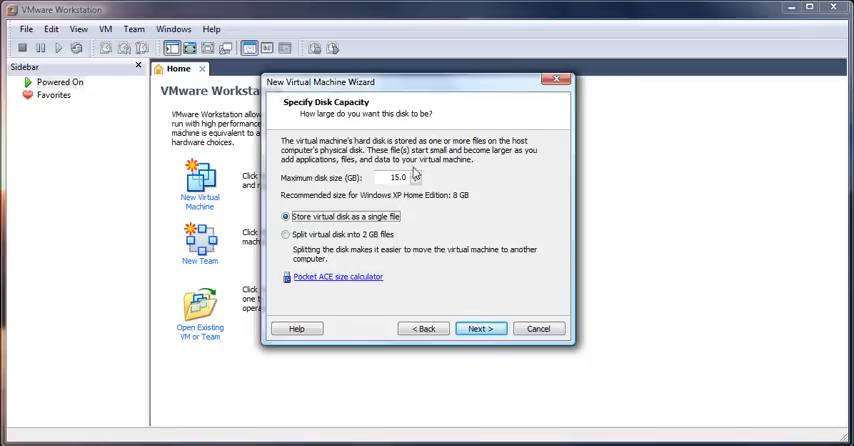
mouse_move(496, 176)
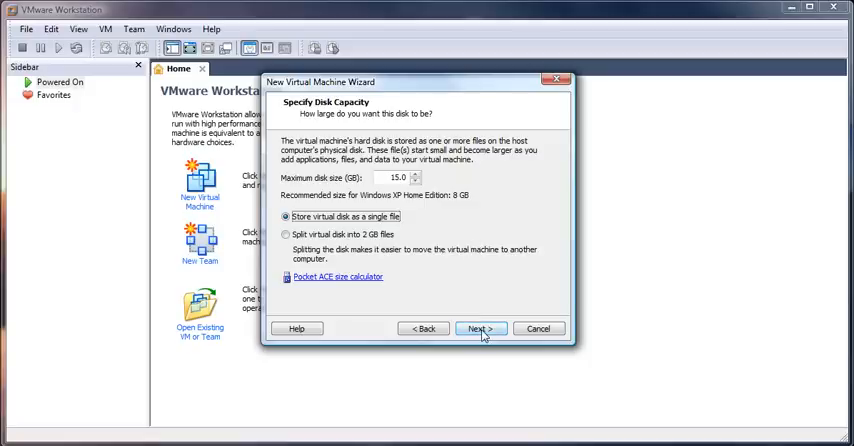
mouse_move(568, 296)
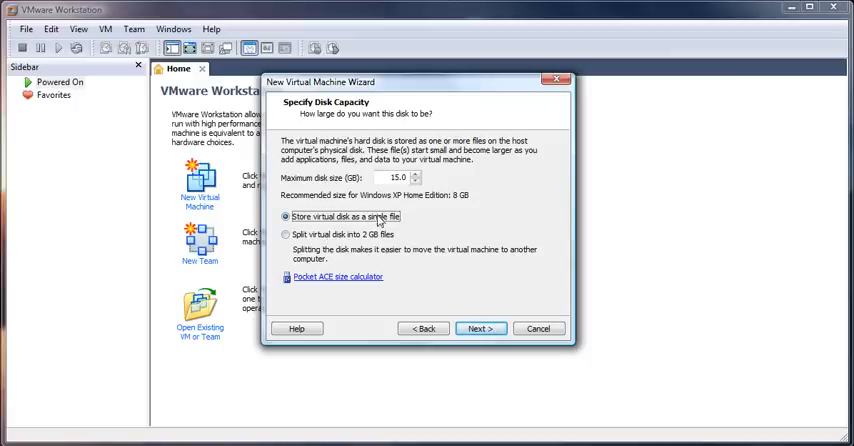
mouse_move(406, 258)
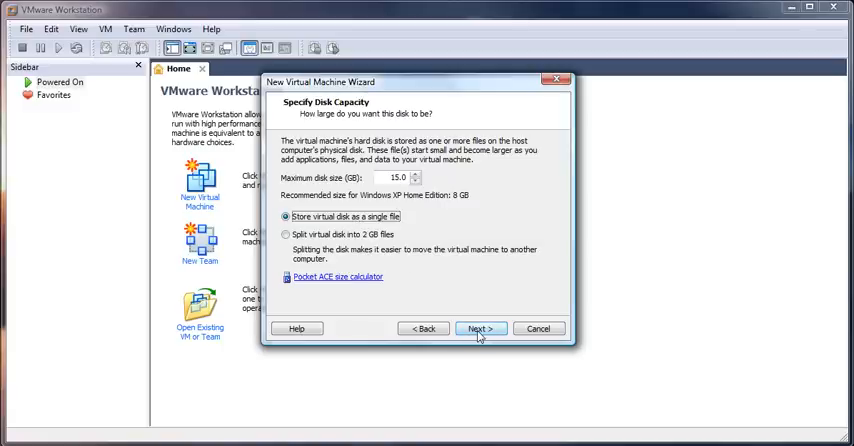
left_click(480, 328)
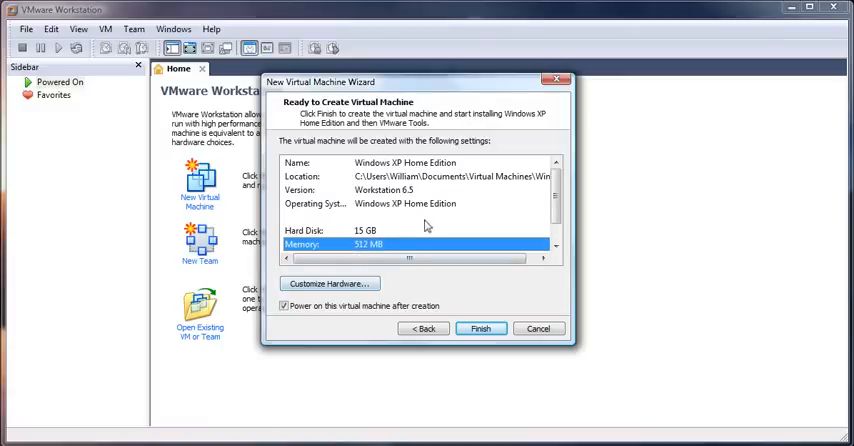
Review the summary and bring up the Hardware customization window
left_click(420, 176)
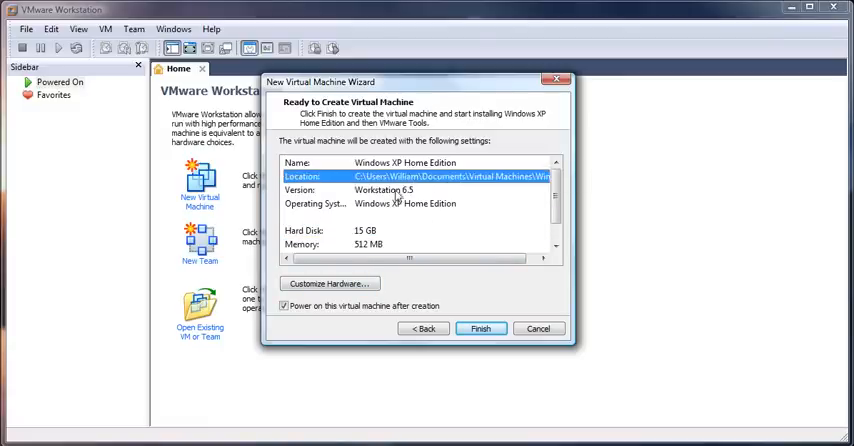
scroll("down", 3)
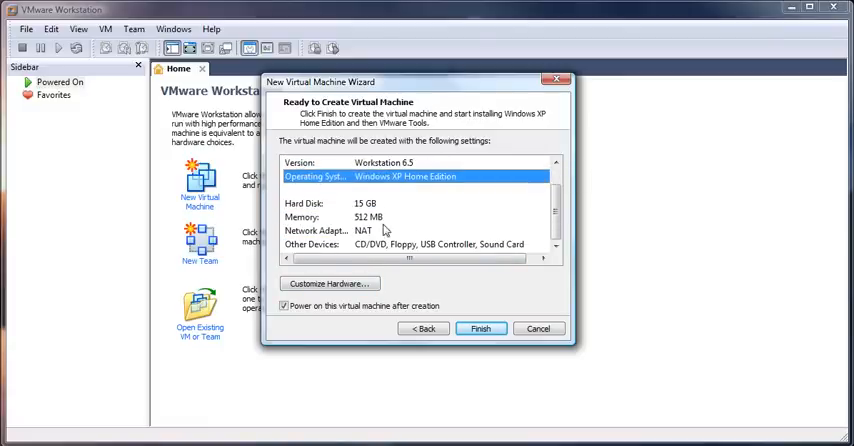
left_click(328, 284)
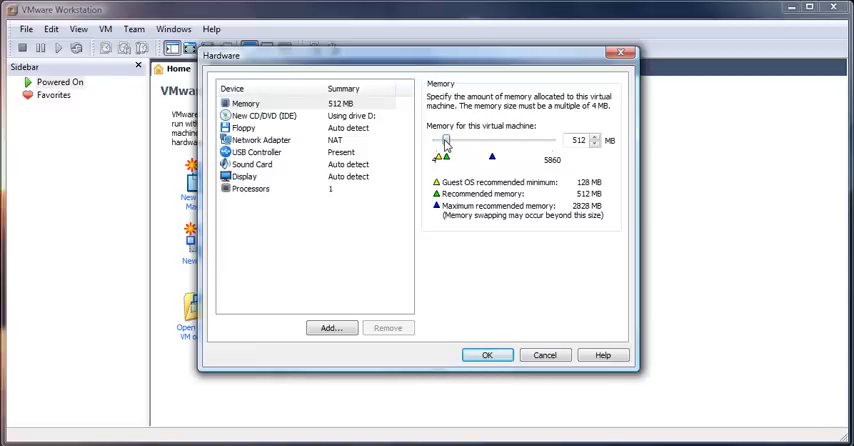
Raise memory to 1024 MB and review the CD/DVD drive settings
left_click_drag(446, 140, 462, 140)
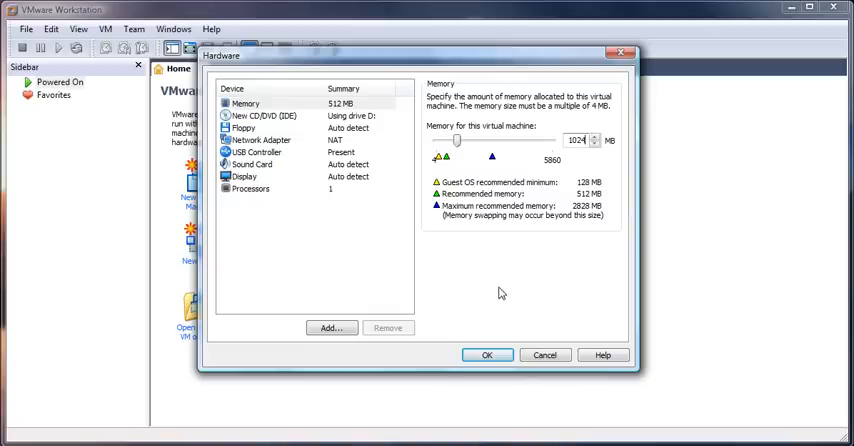
left_click(262, 116)
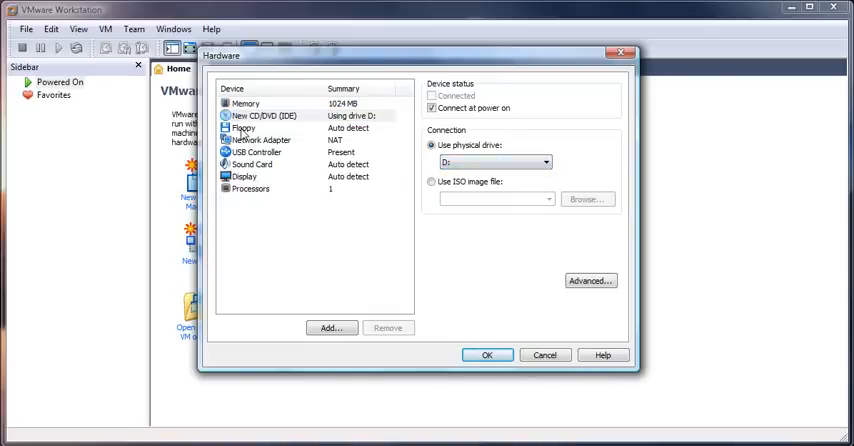
Set the network adapter to Bridged, reviewing floppy and sound card settings
left_click(242, 128)
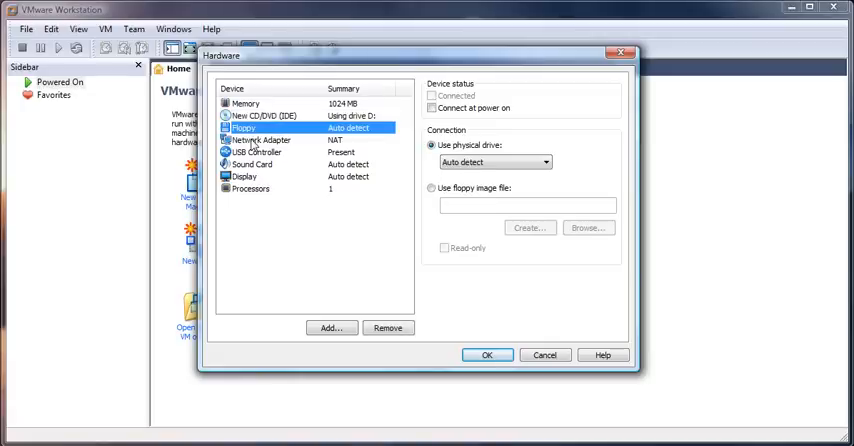
left_click(262, 140)
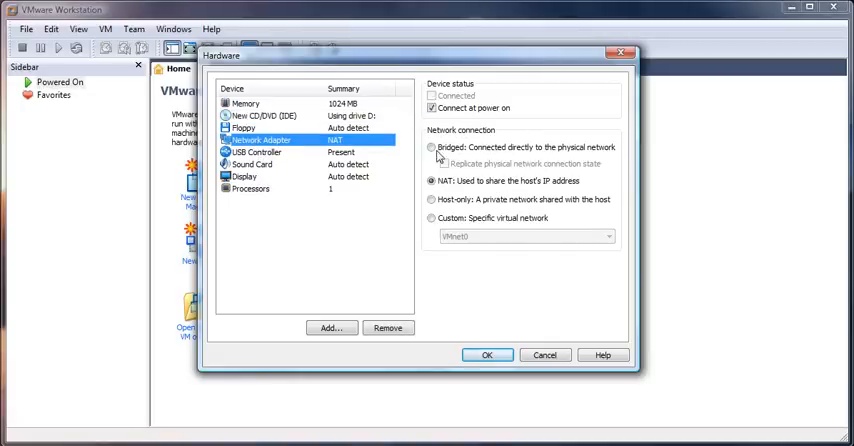
left_click(432, 148)
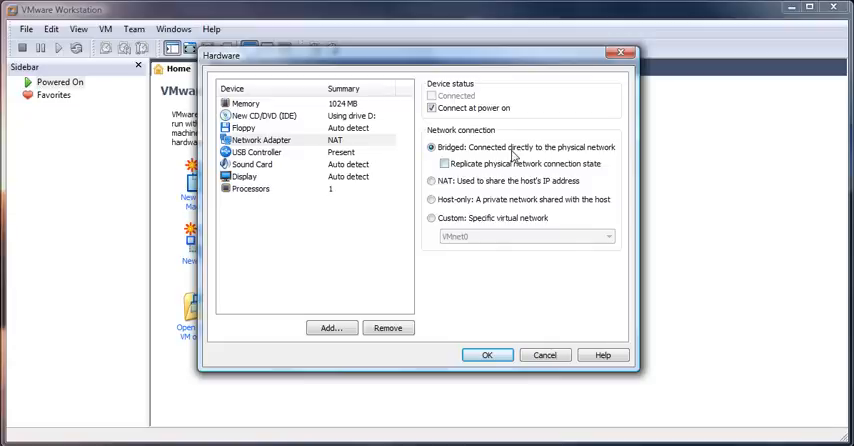
mouse_move(506, 170)
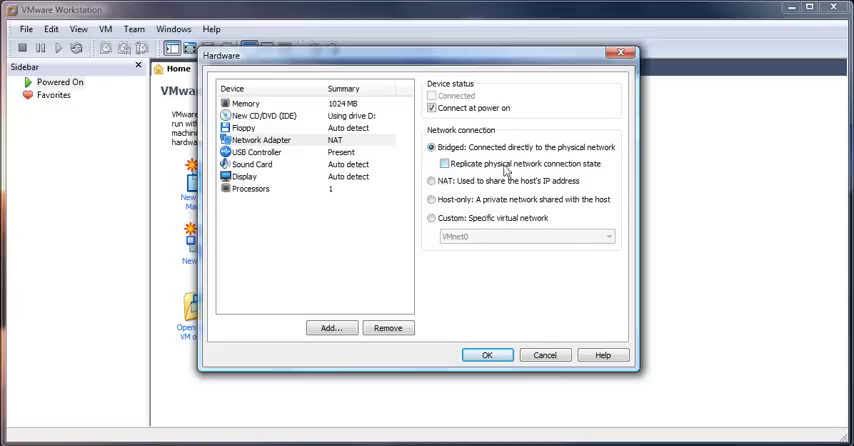
mouse_move(604, 204)
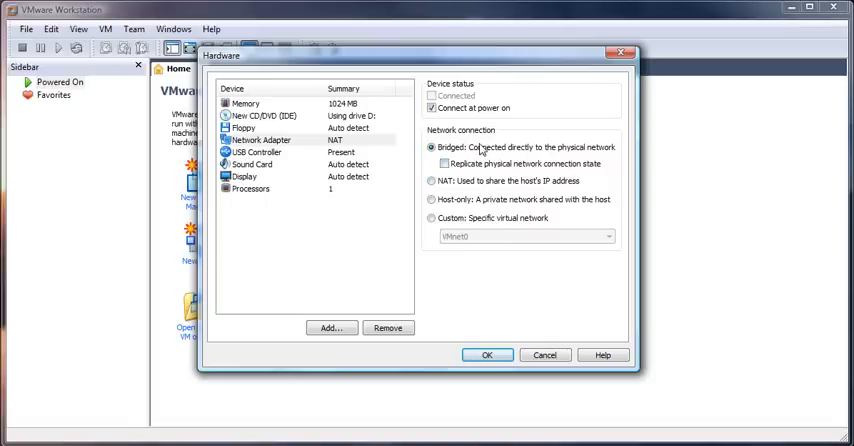
mouse_move(474, 148)
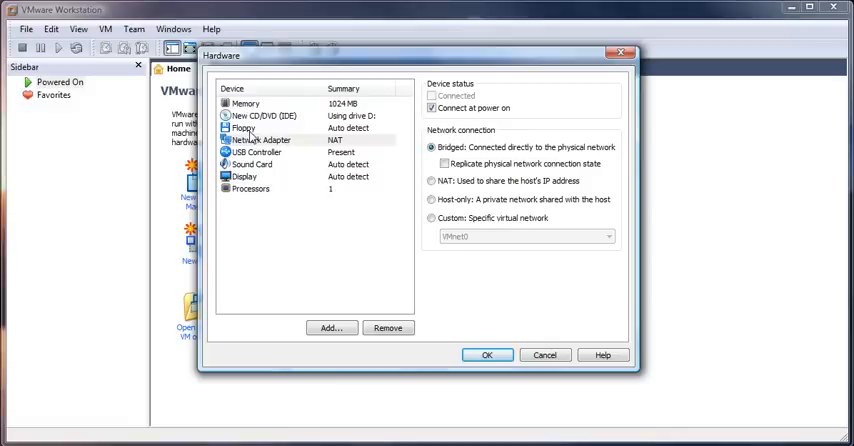
left_click(252, 164)
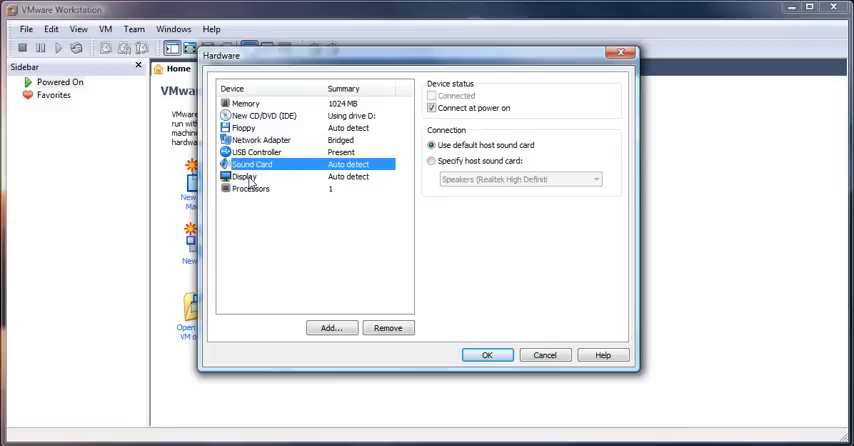
Review the processors and apply the hardware changes, returning to the summary
left_click(244, 176)
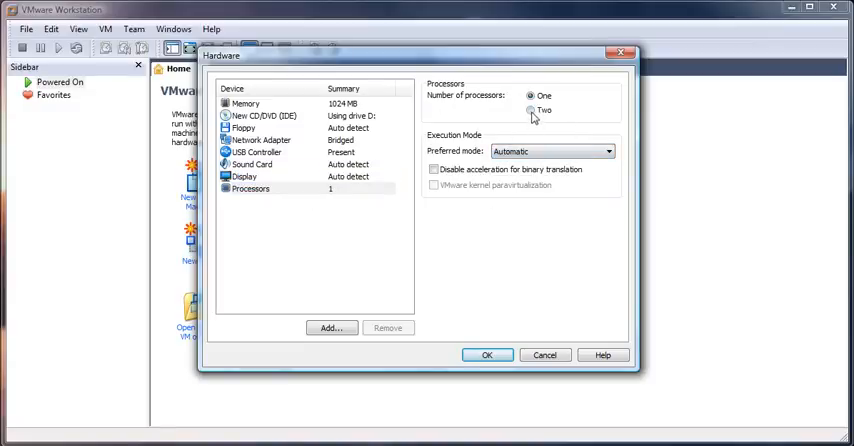
mouse_move(584, 120)
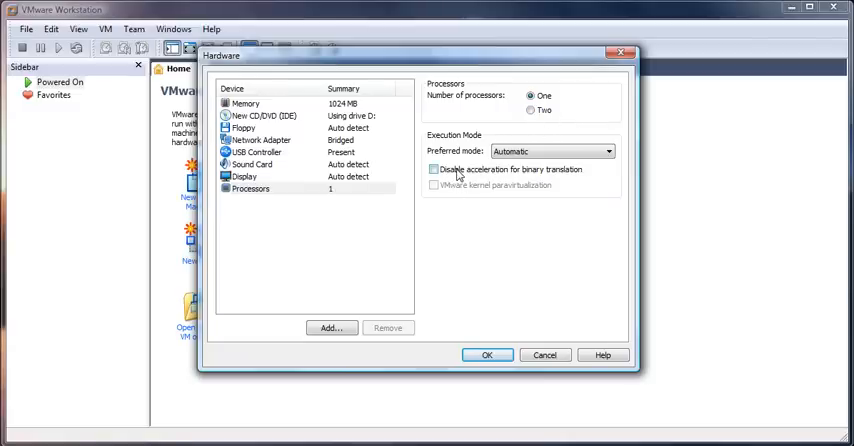
mouse_move(532, 280)
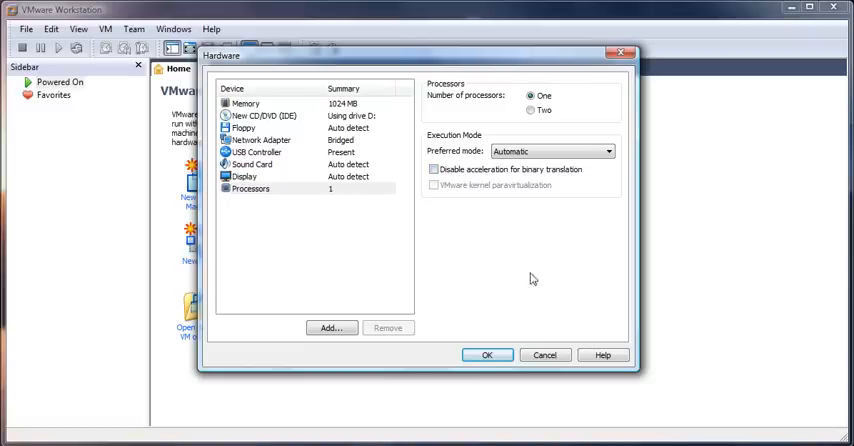
left_click(486, 356)
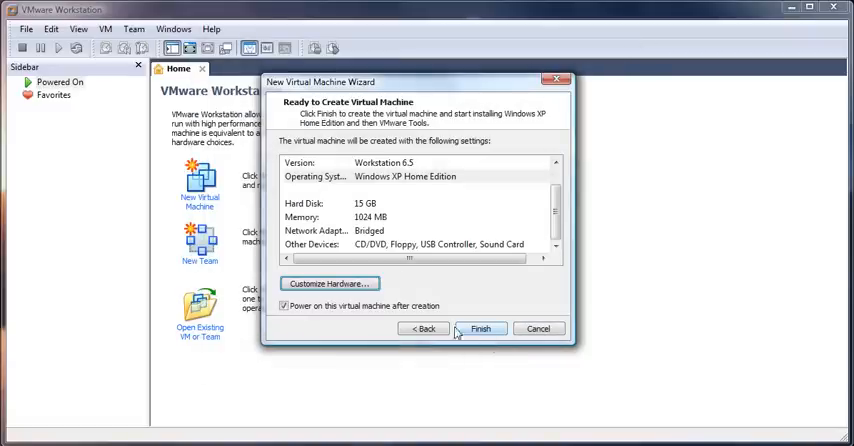
Confirm the summary (15 GB disk, 1024 MB memory) and finish, powering on the new machine
left_click(420, 216)
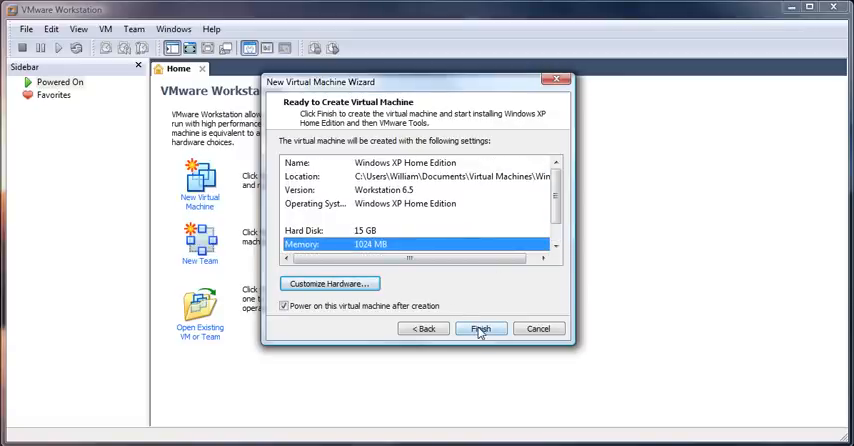
left_click(478, 328)
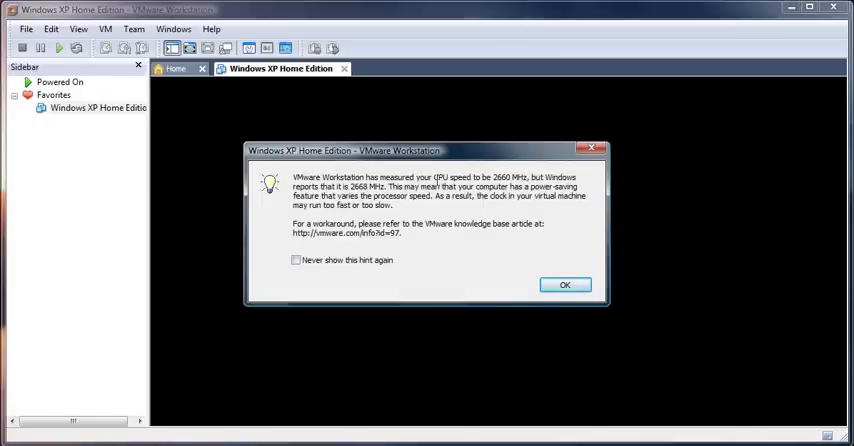
mouse_move(466, 250)
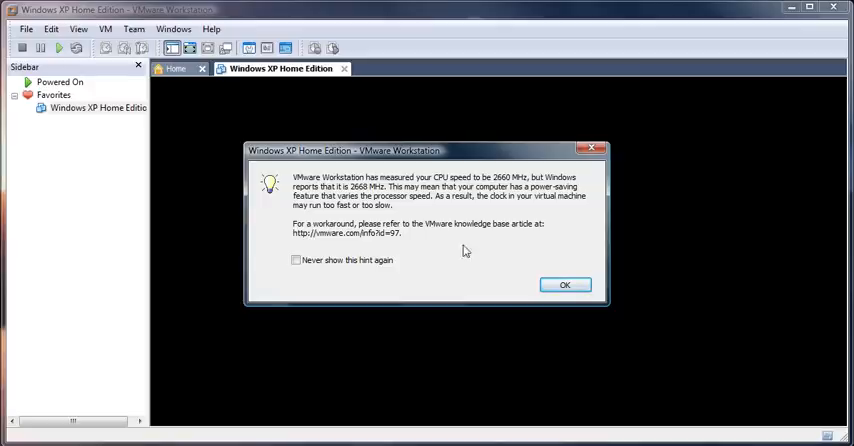
mouse_move(566, 284)
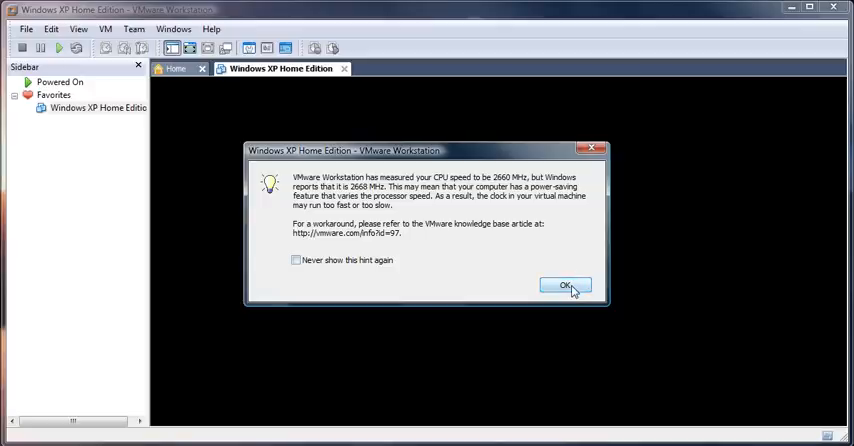
Dismiss the CPU speed and product activation notices so Easy Install continues
left_click(566, 284)
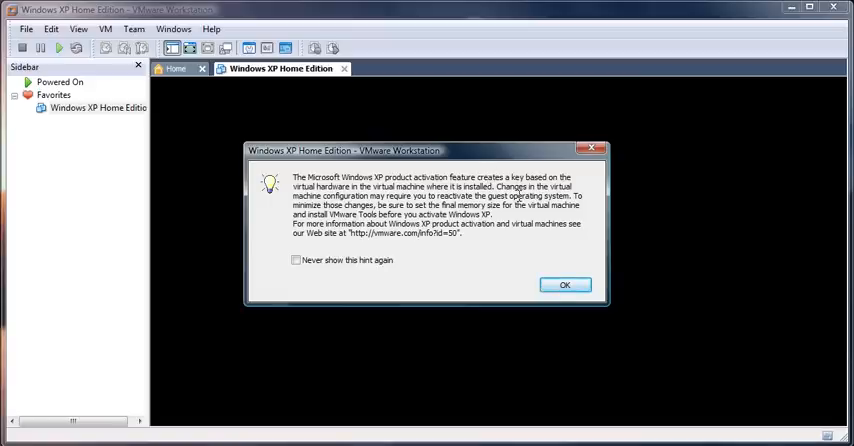
left_click(564, 284)
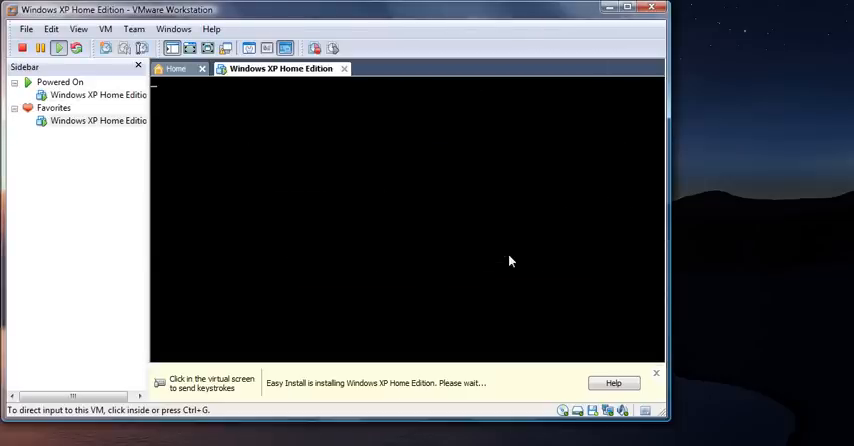
mouse_move(520, 268)
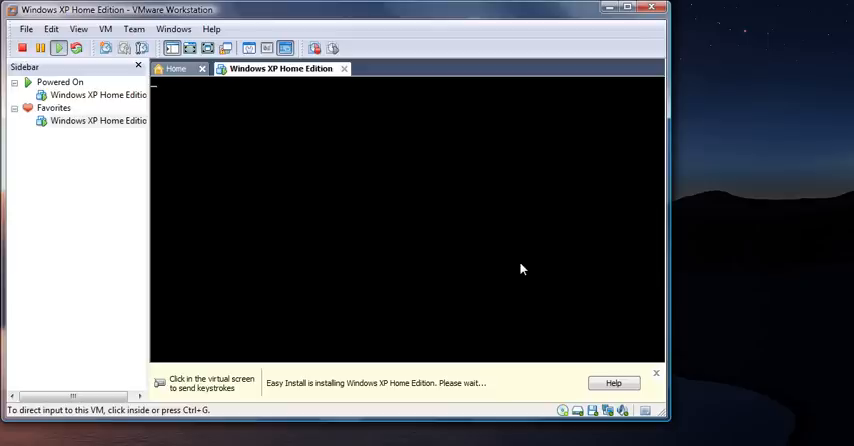
mouse_move(504, 248)
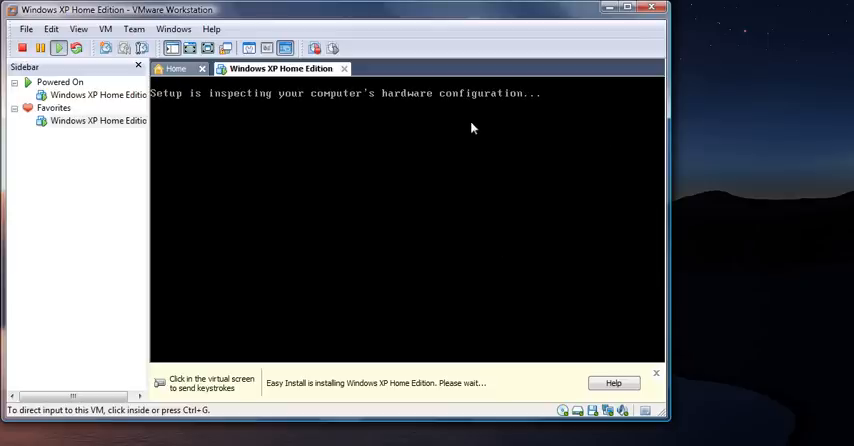
mouse_move(394, 160)
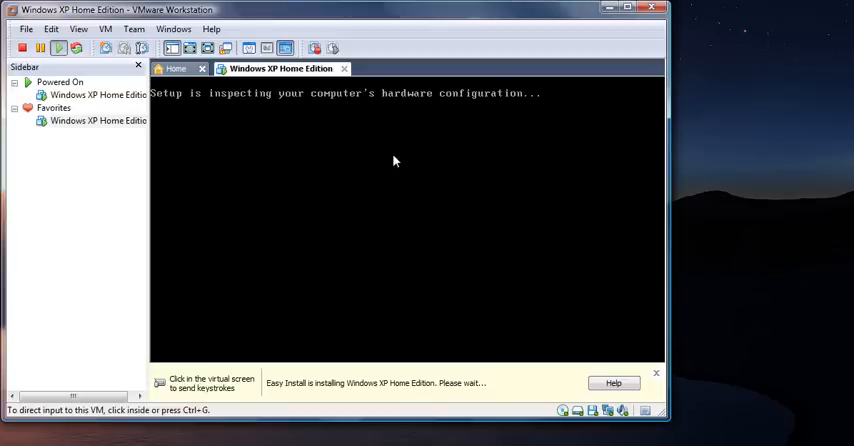